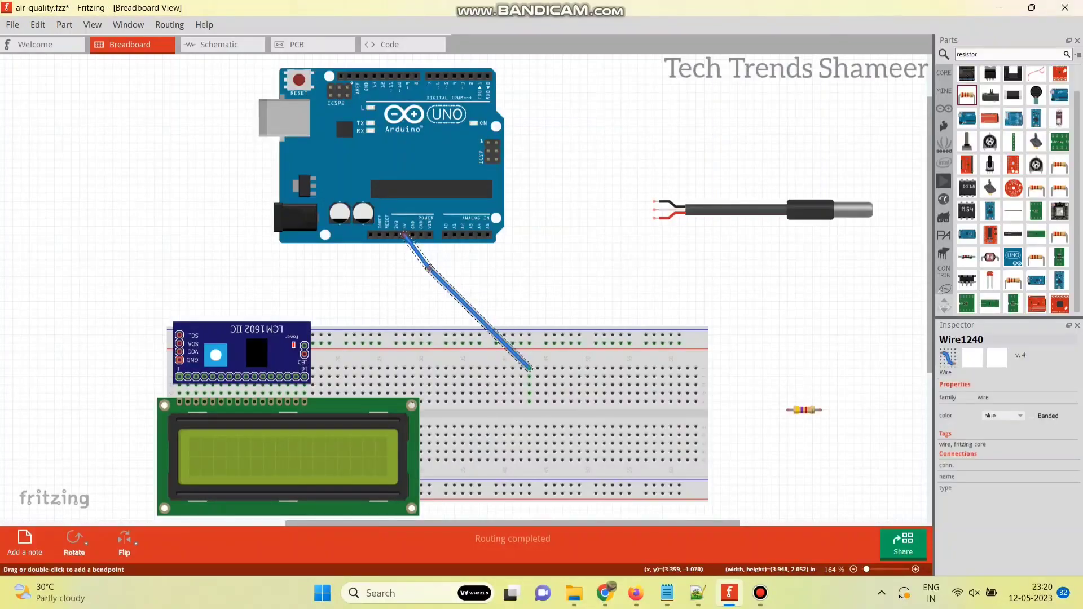
- Recolour the Arduino ground wire to black via its Wire Color options
{"action": "right_click", "coordinate": [469, 270]}
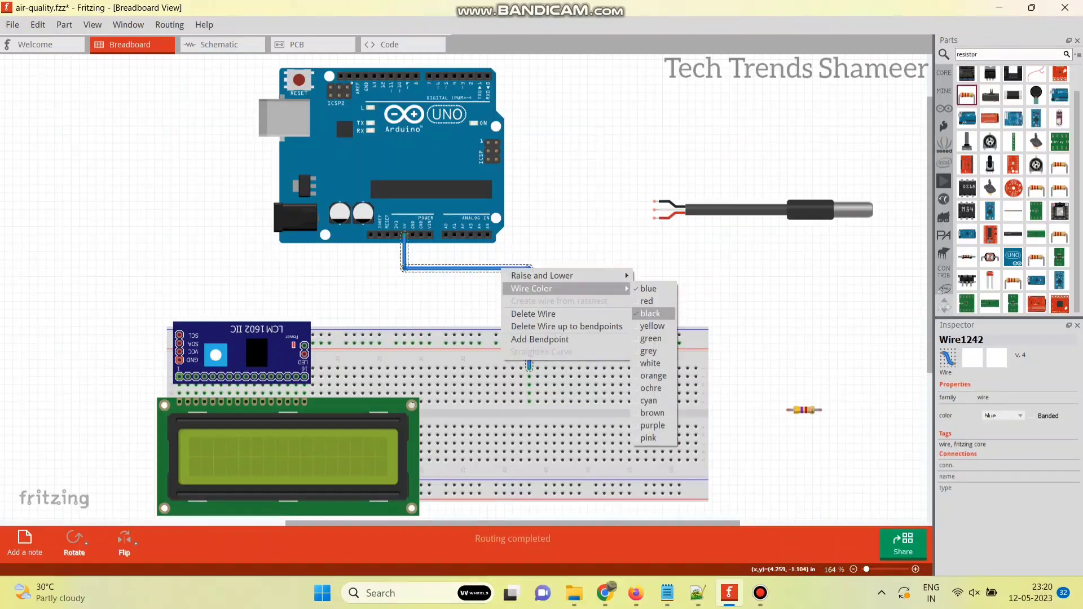
{"action": "left_click", "coordinate": [646, 300]}
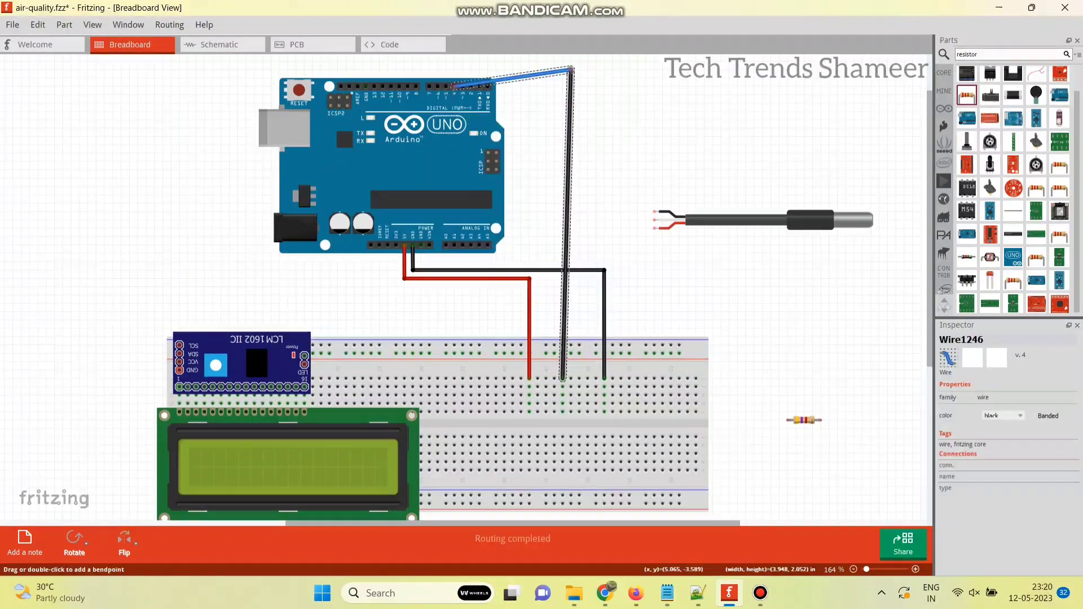
- Run a wire from the DS18B20 probe lead to the breadboard row
{"action": "left_click_drag", "start_coordinate": [572, 69], "coordinate": [563, 61]}
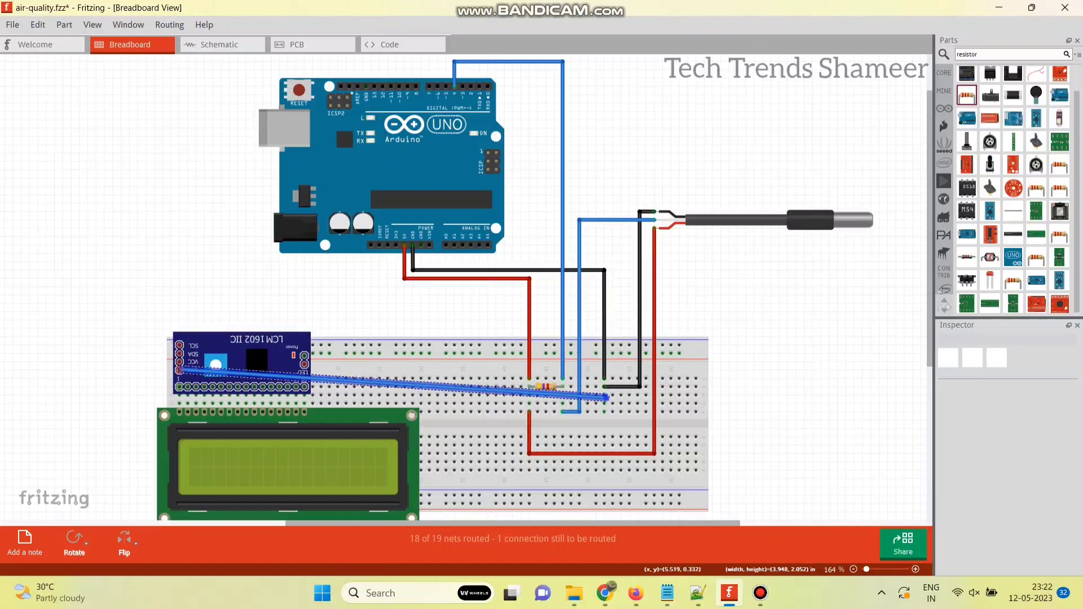
- Wire the LCM1602 IIC module's GND pin down to the breadboard
{"action": "left_click_drag", "start_coordinate": [605, 397], "coordinate": [605, 439]}
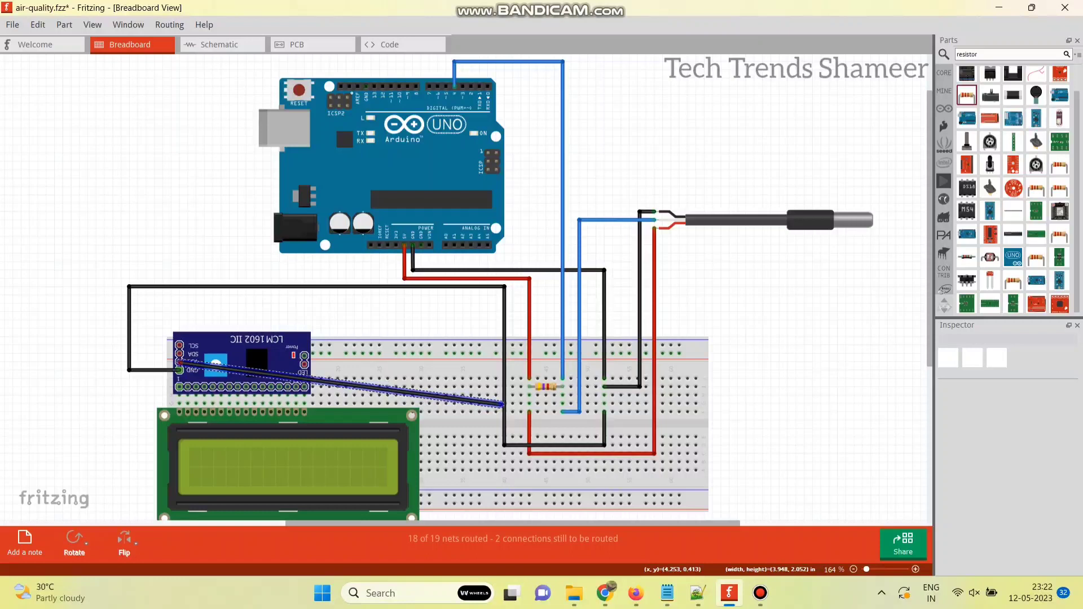
{"action": "left_click", "coordinate": [345, 373]}
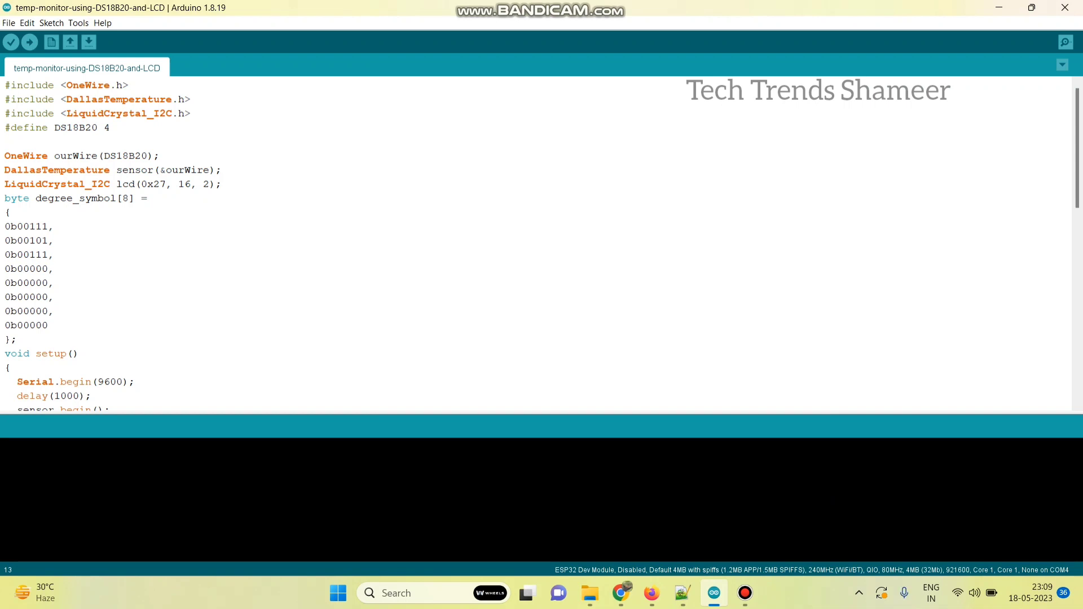
- Bring up the Library Manager from the Sketch menu
{"action": "left_click", "coordinate": [78, 22]}
{"action": "type", "text": "o"}
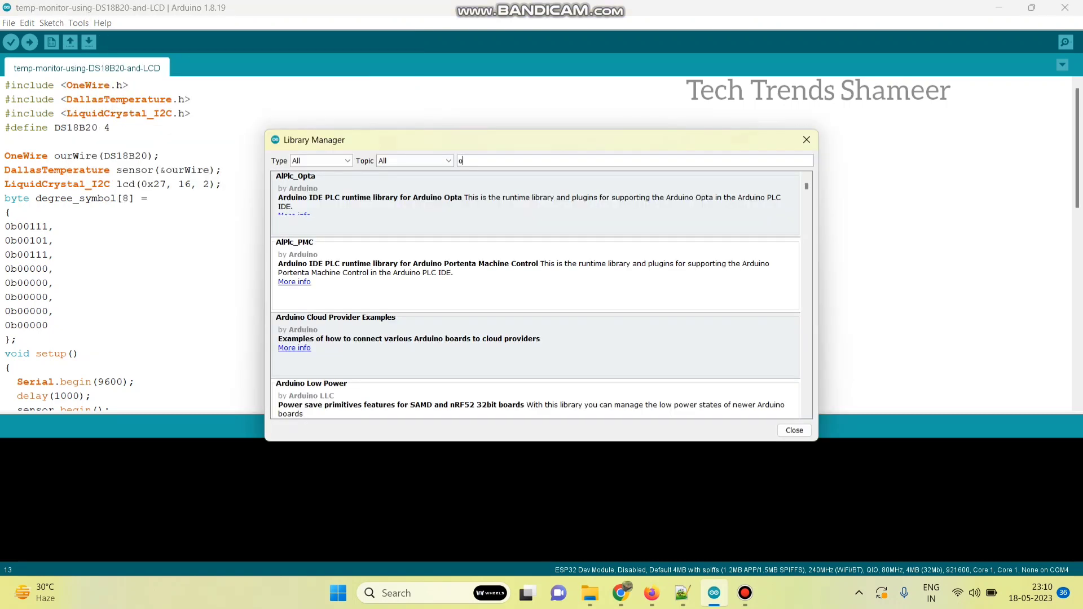
- Search 'onewire', confirm OneWire shows INSTALLED, and close the manager
{"action": "type", "text": "newire"}
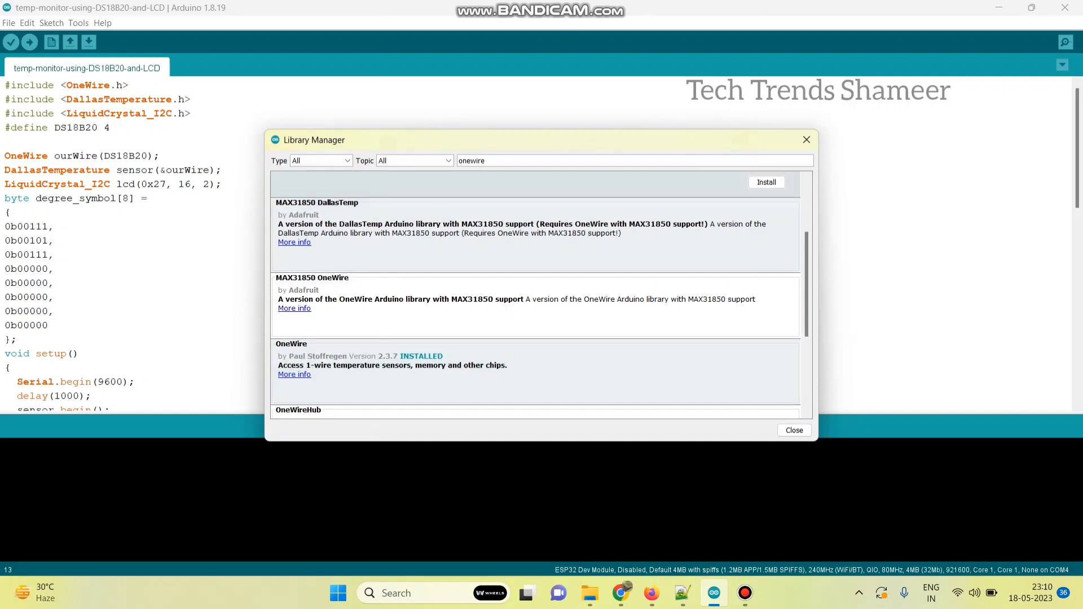
{"action": "left_click", "coordinate": [793, 430]}
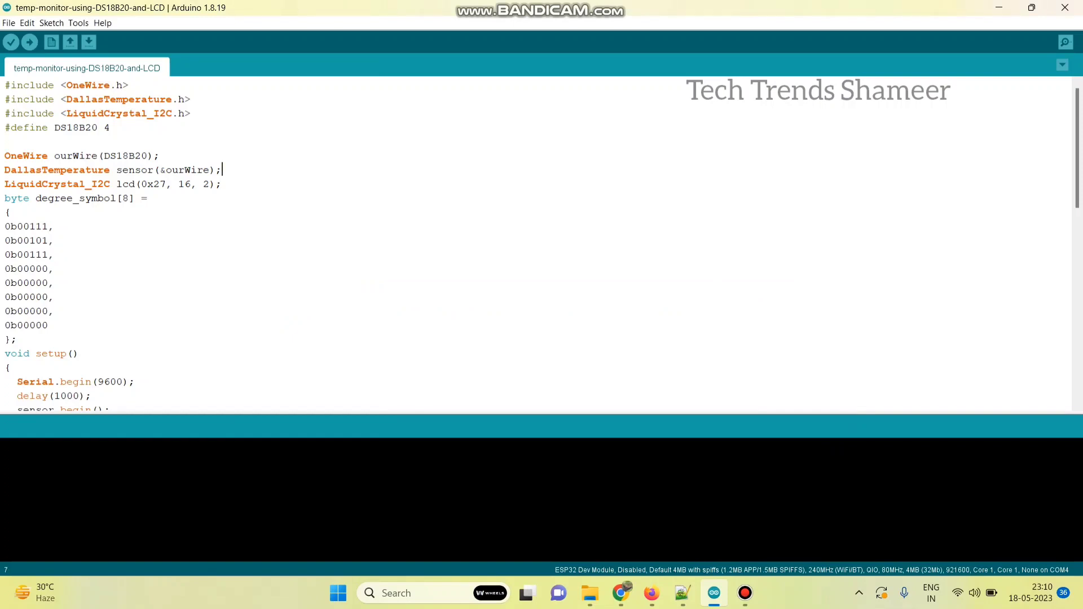
- Select COM7 (Arduino Uno) as the port and upload the sketch
{"action": "left_click", "coordinate": [78, 23]}
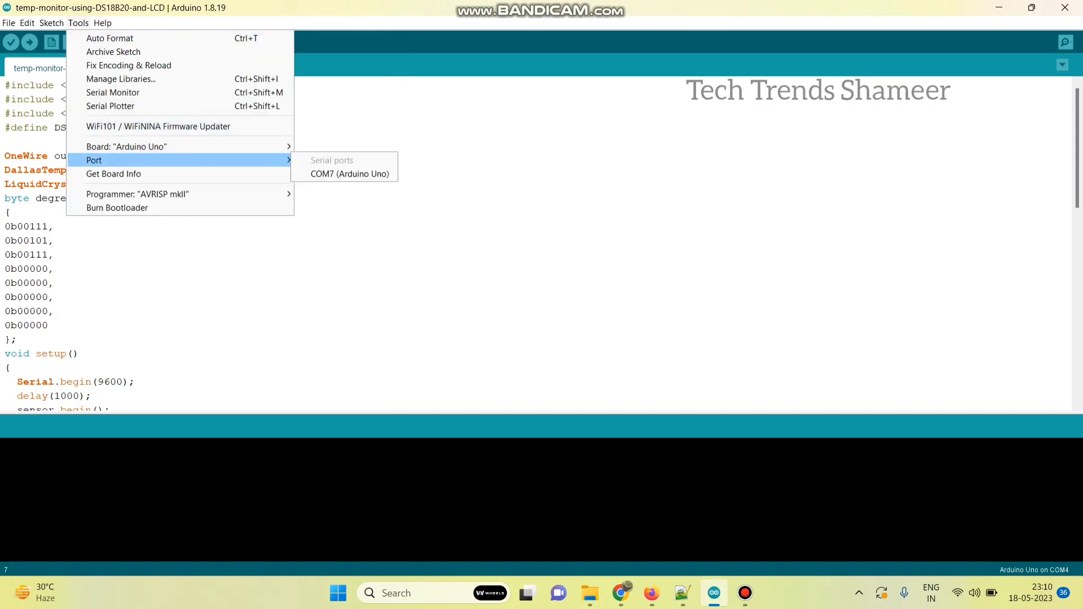
{"action": "left_click", "coordinate": [350, 174]}
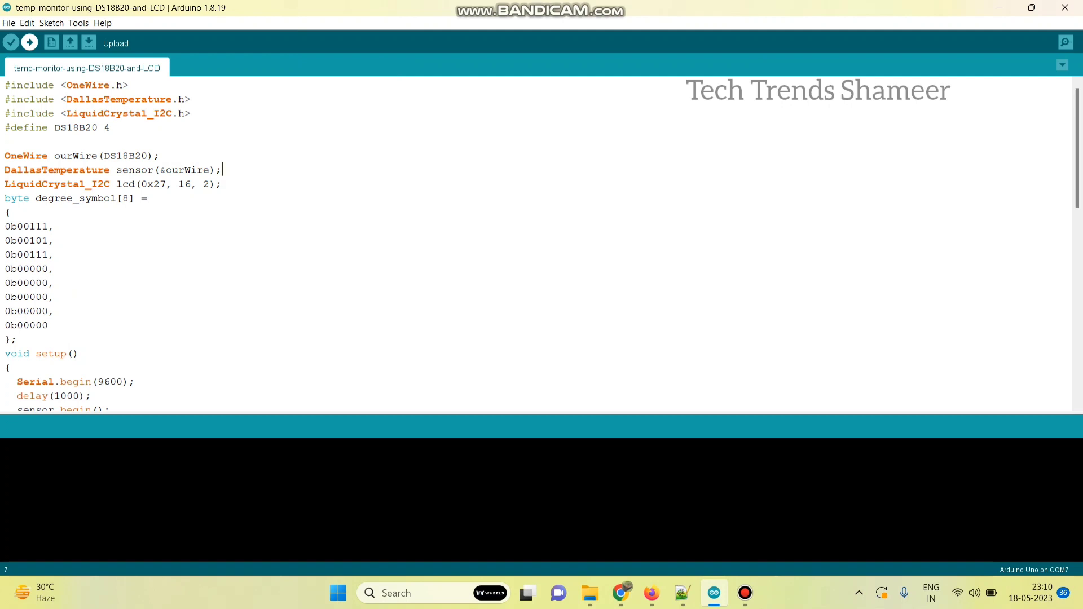
{"action": "left_click", "coordinate": [29, 42]}
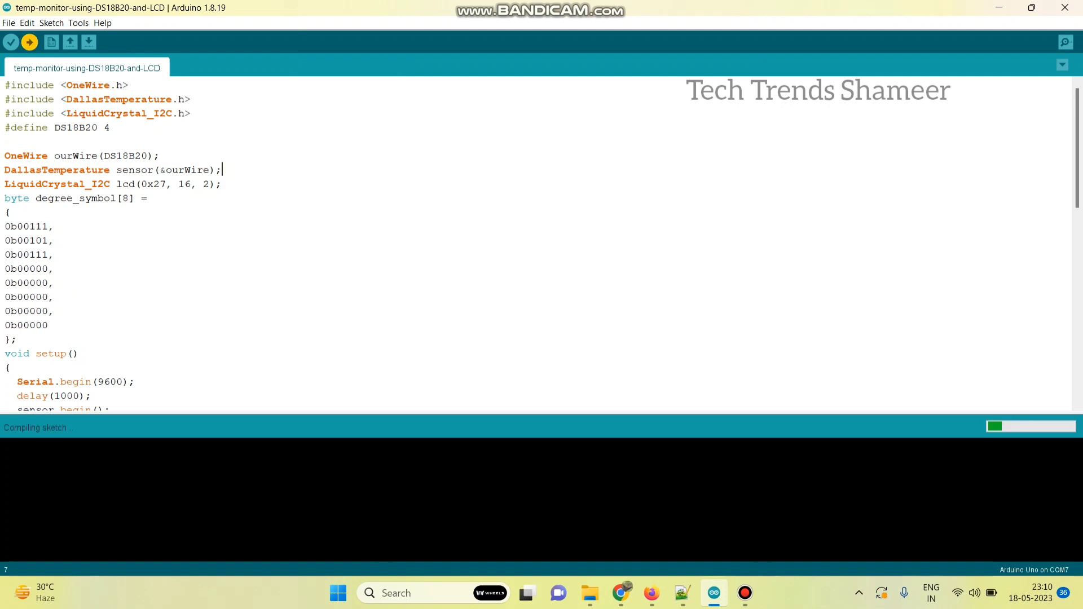